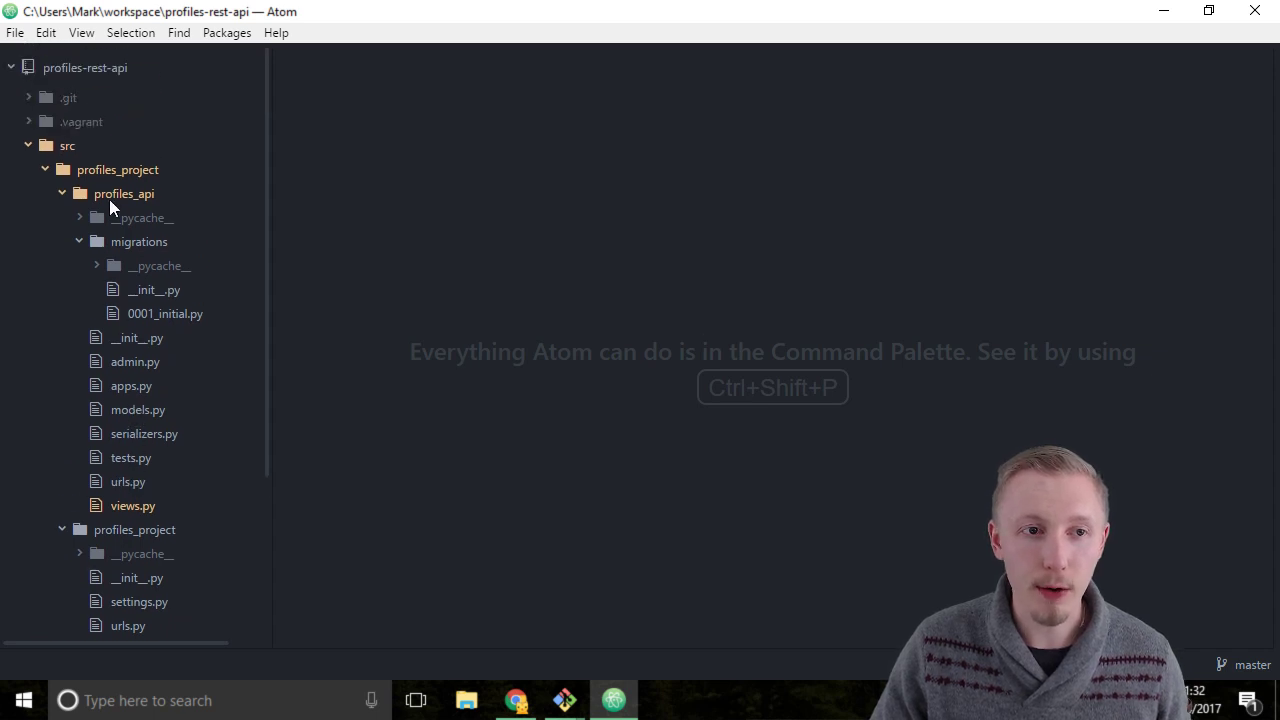
mouse_move(143, 201)
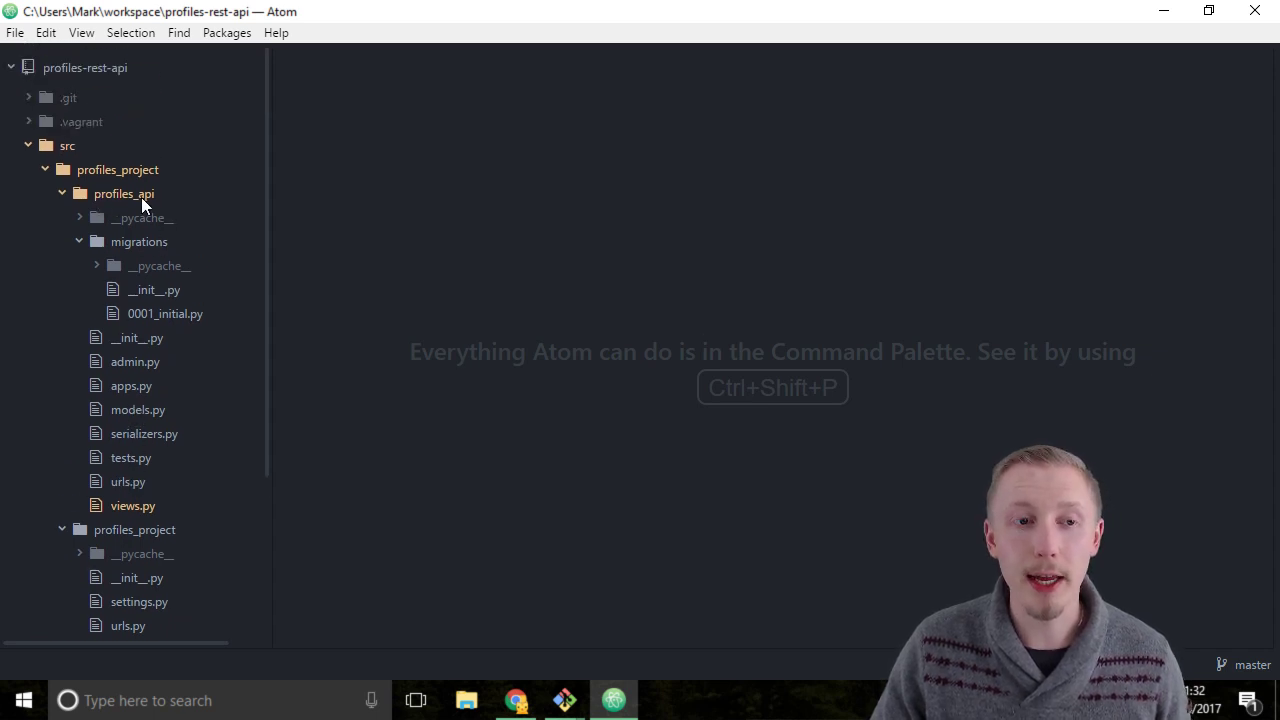
- Open profiles_api/urls.py from the tree view and scroll through its contents
click(127, 481)
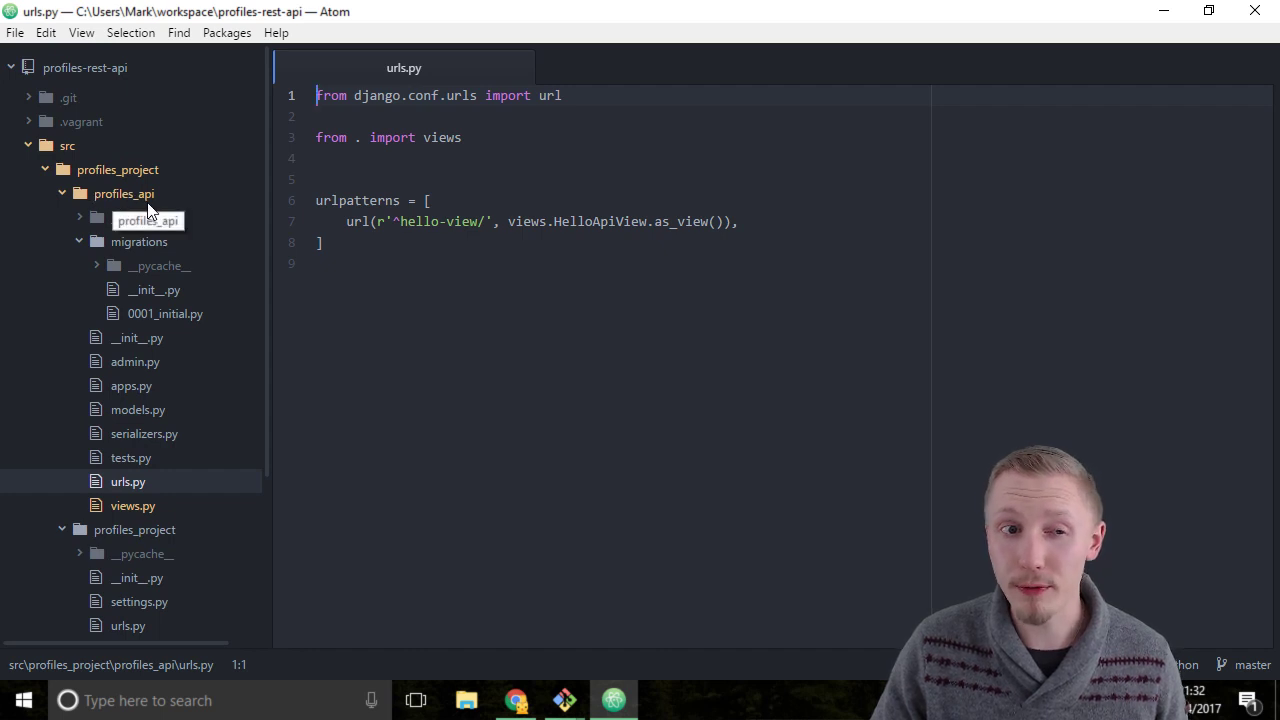
scroll(down, 3)
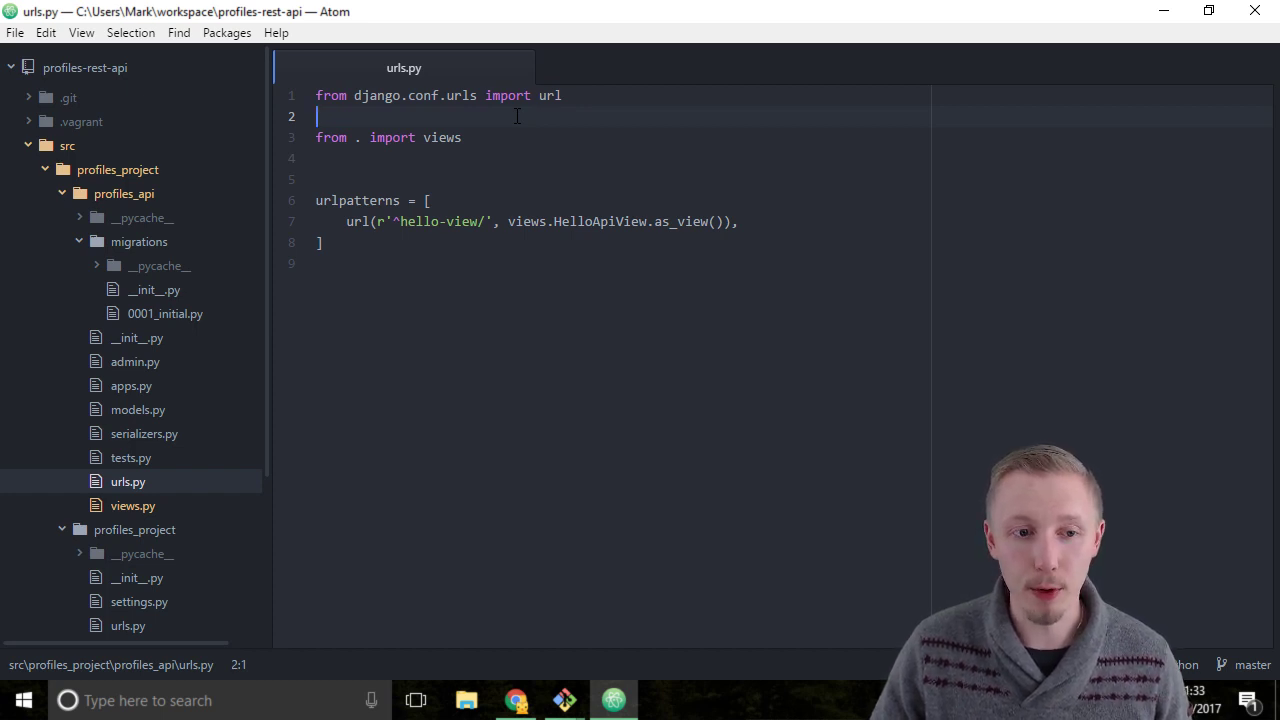
- Add 'from django.conf.urls import include' below the first import and save
key(Enter)
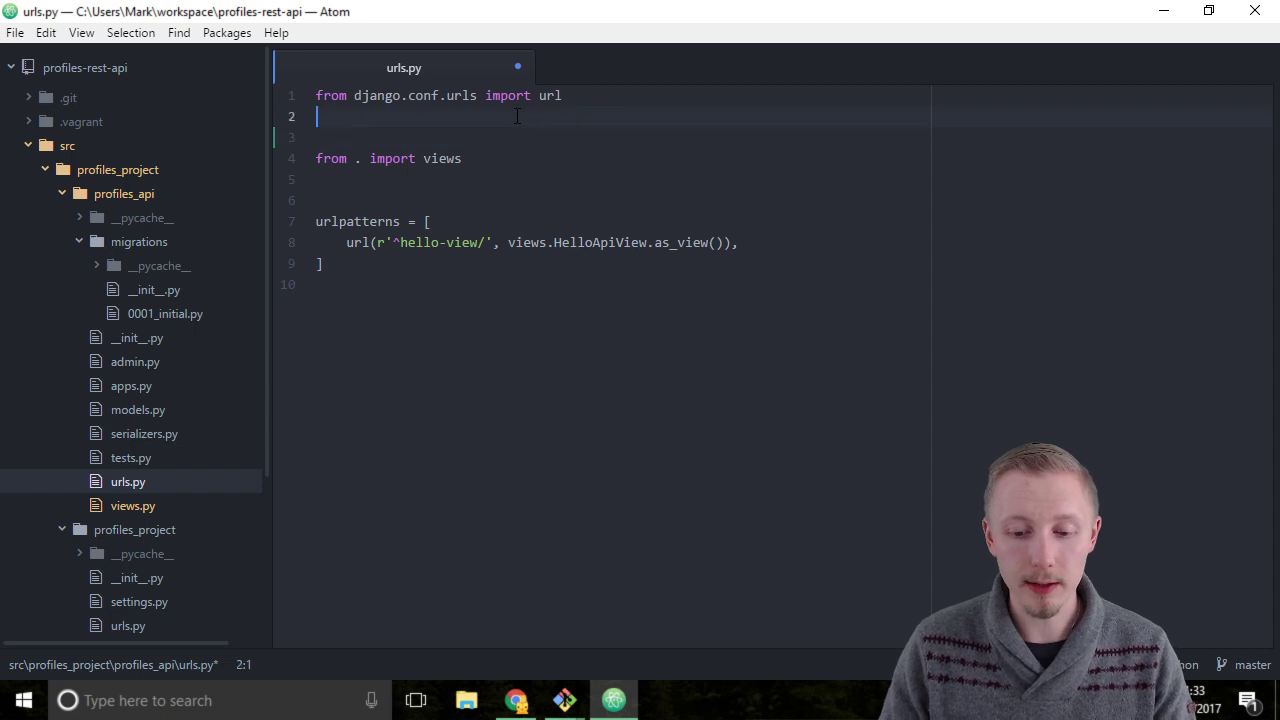
text(from django.)
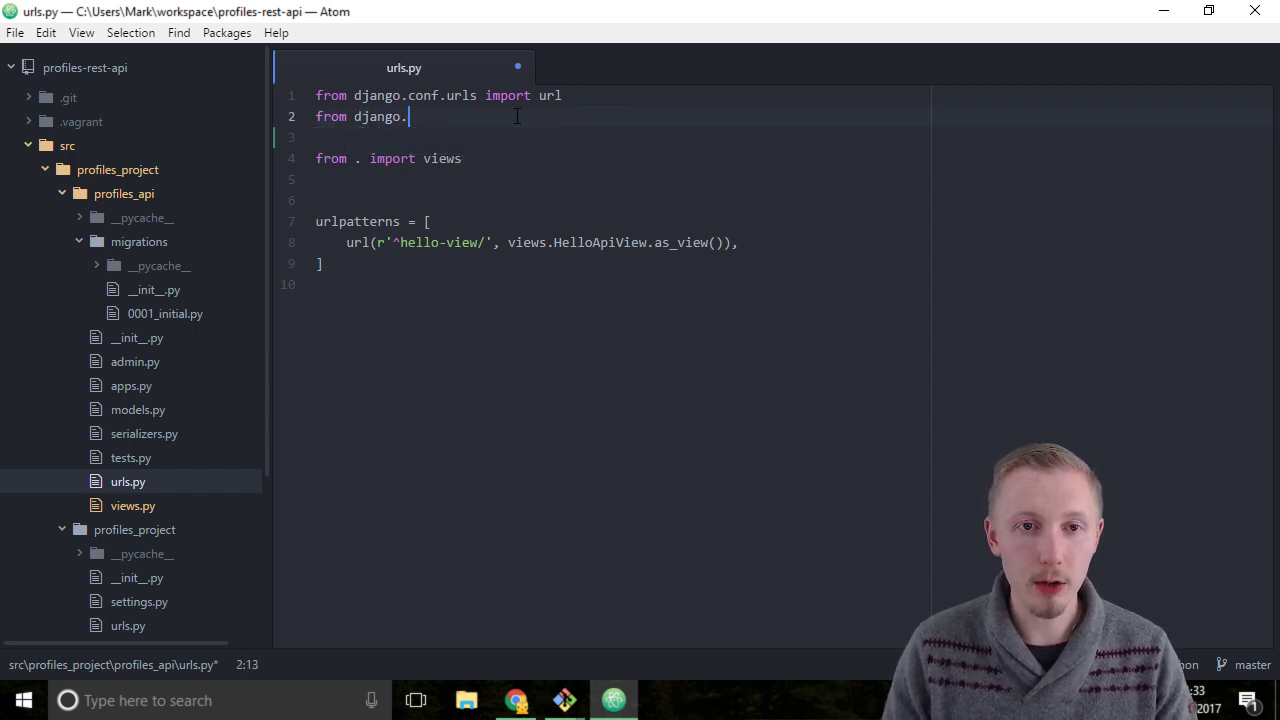
text(conf.urls import include)
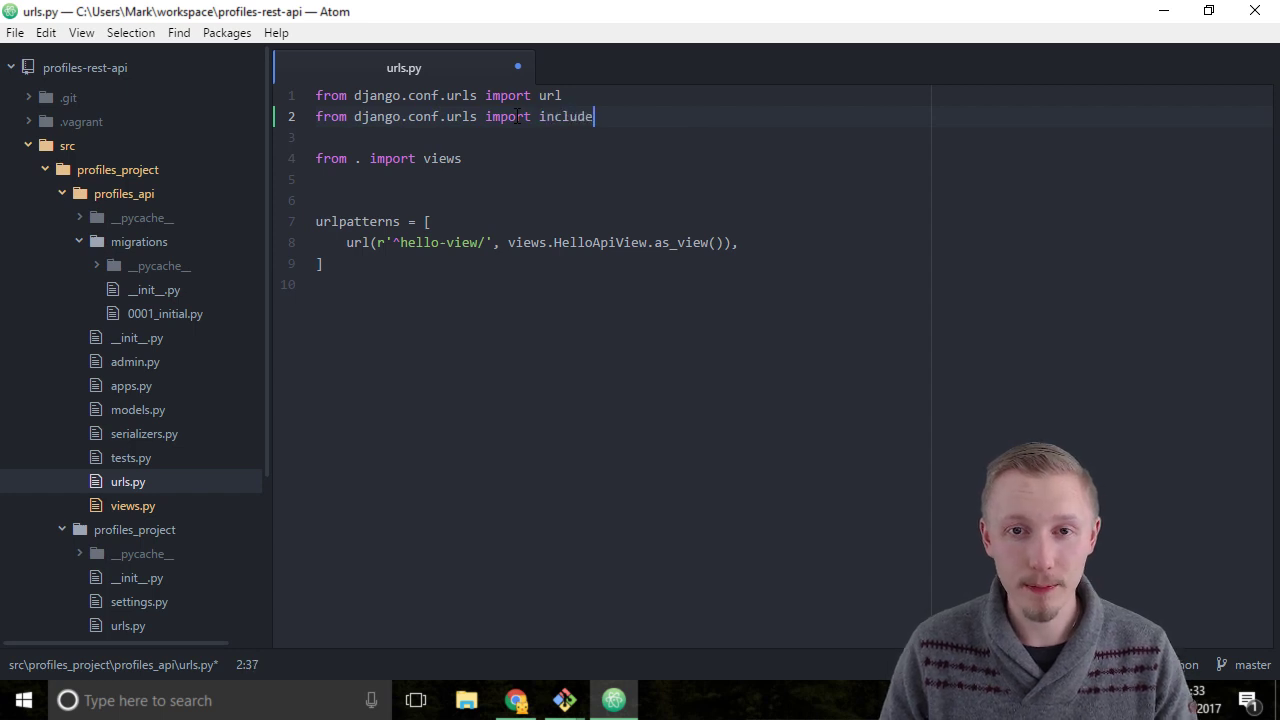
key(ctrl+s)
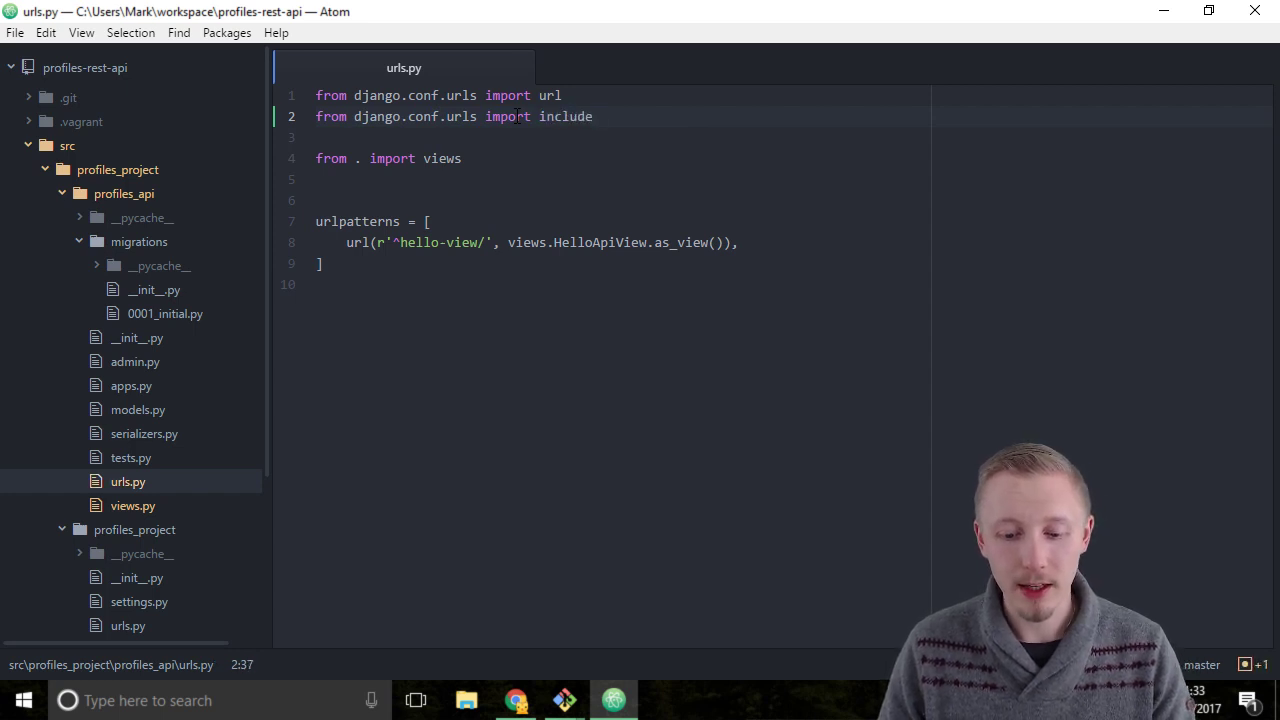
- Add 'from rest_framework.routers import DefaultRouter' on a new line
key(enter)
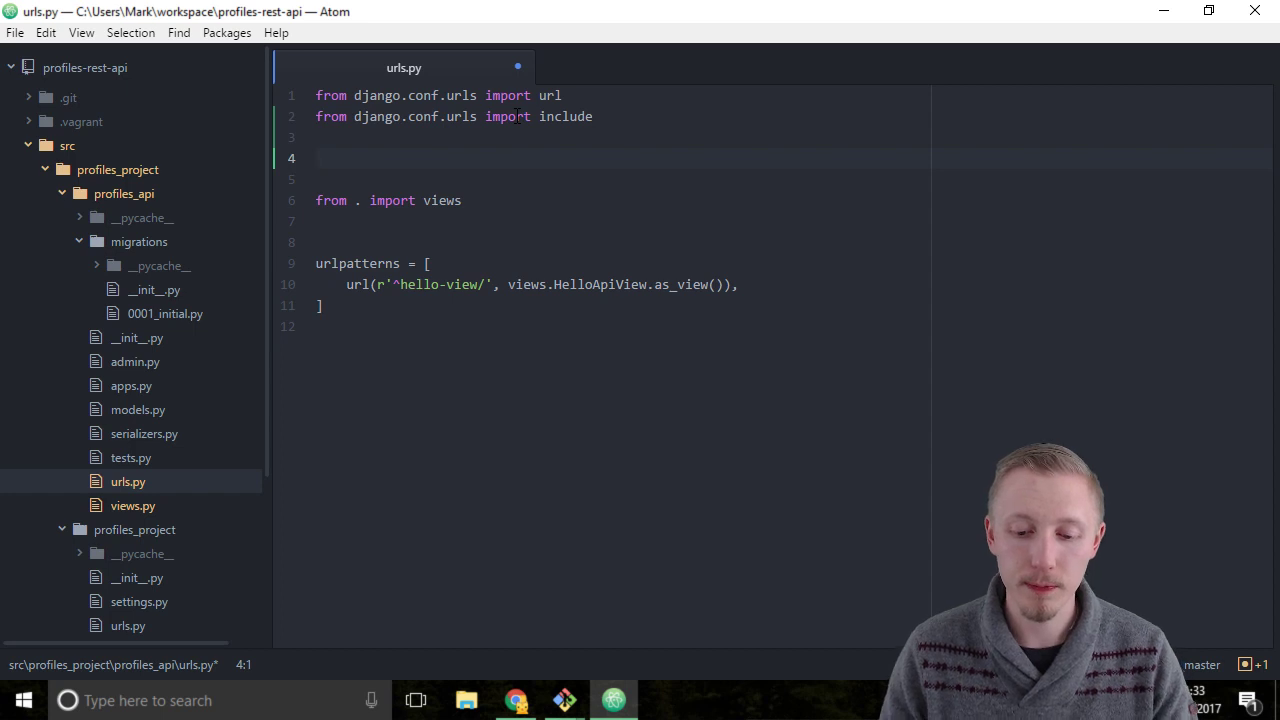
text(from rest_)
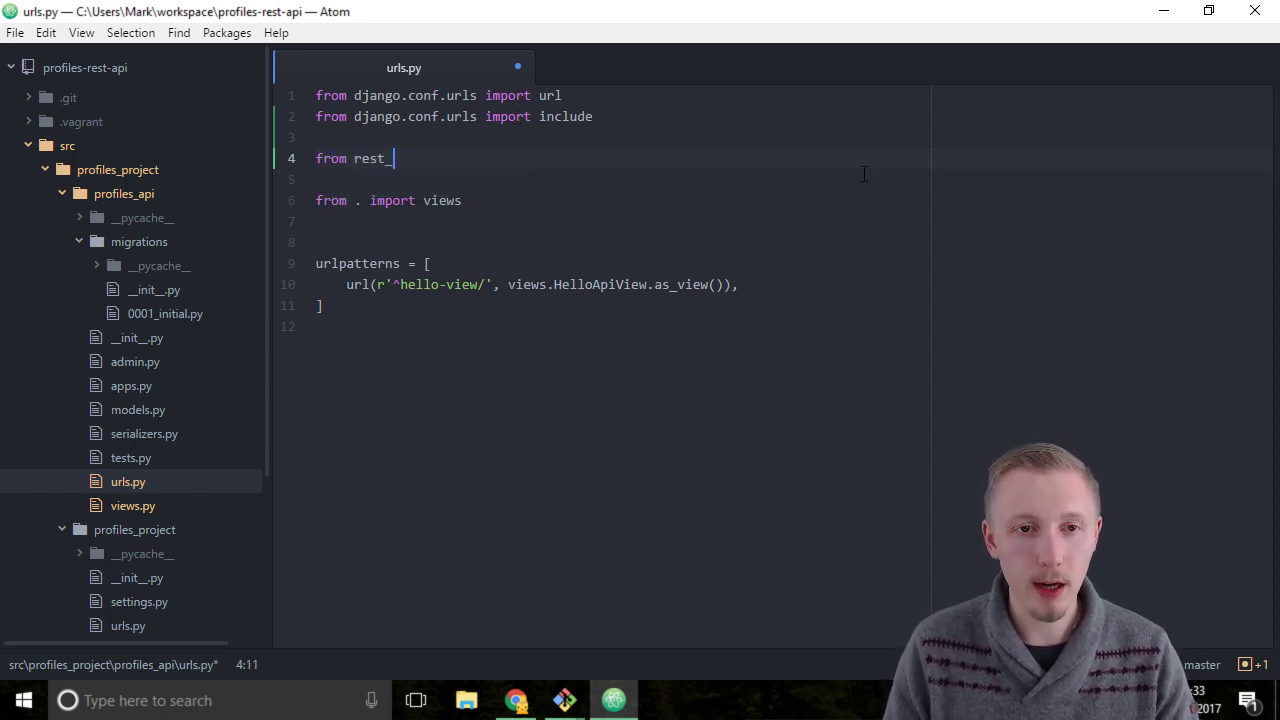
text(framework)
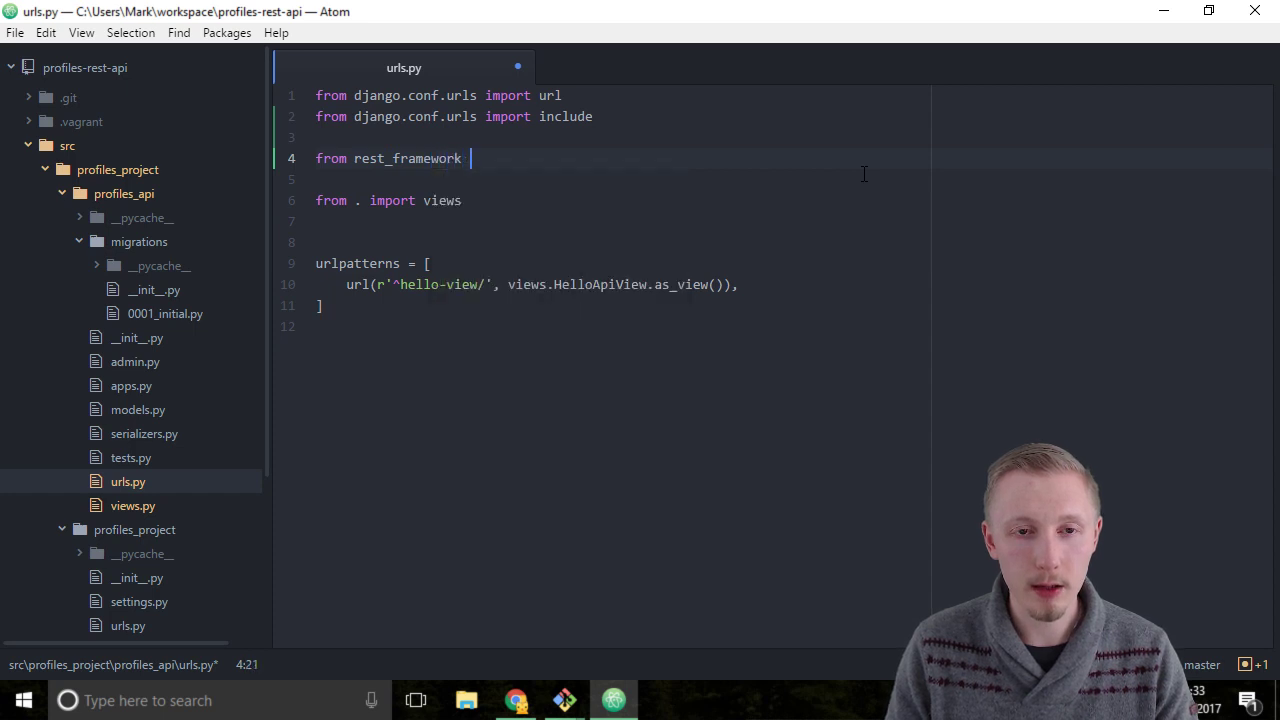
text(.routers import DefaultRo)
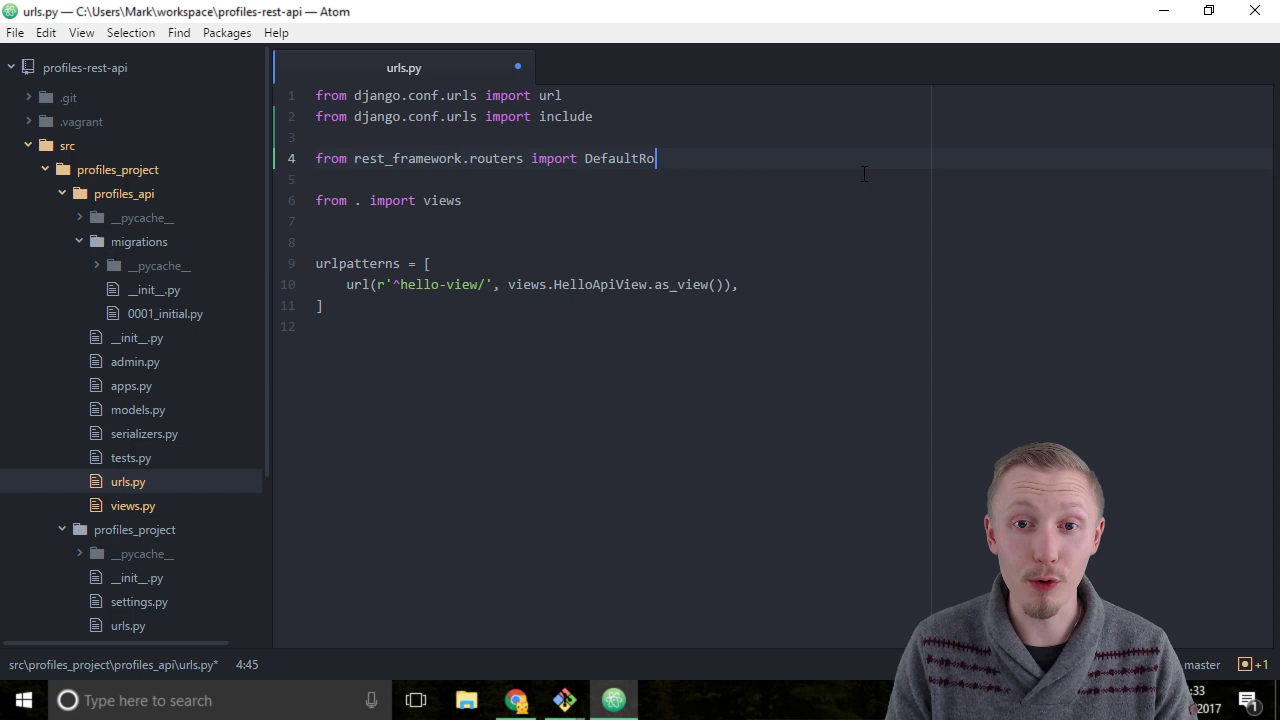
text(uter)
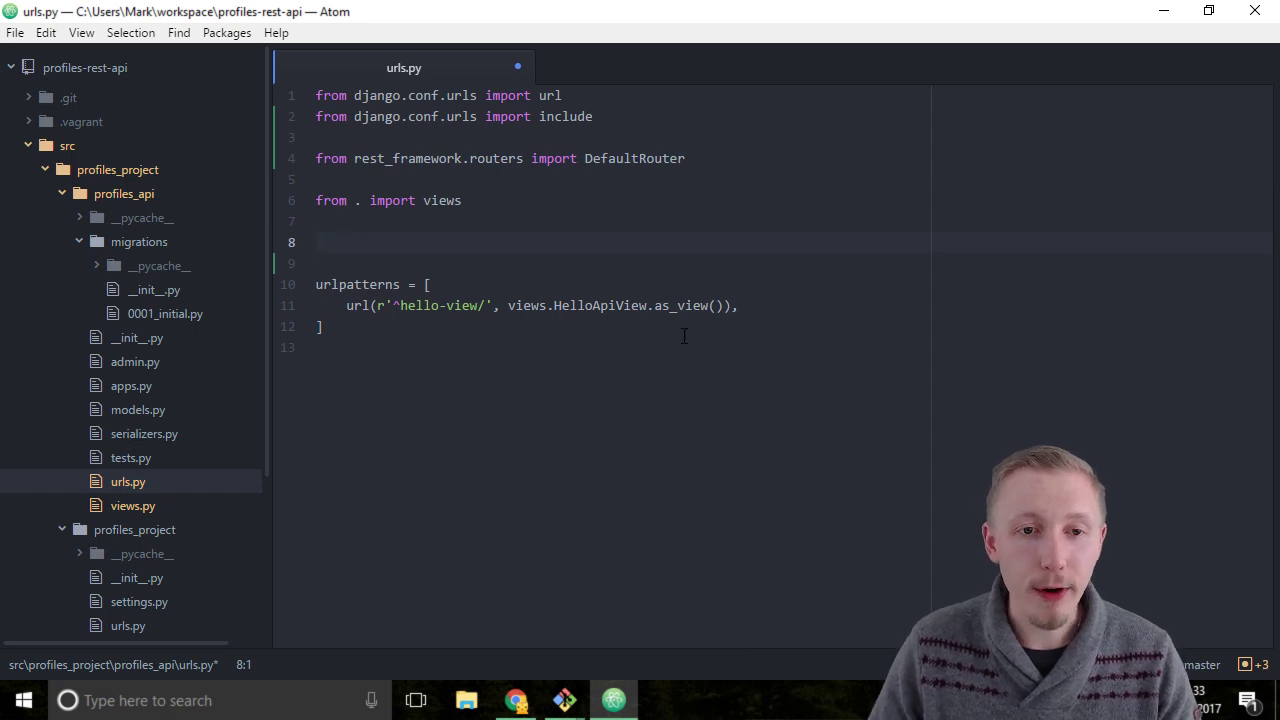
- Write 'router = DefaultRouter()' below the views import
text(router =)
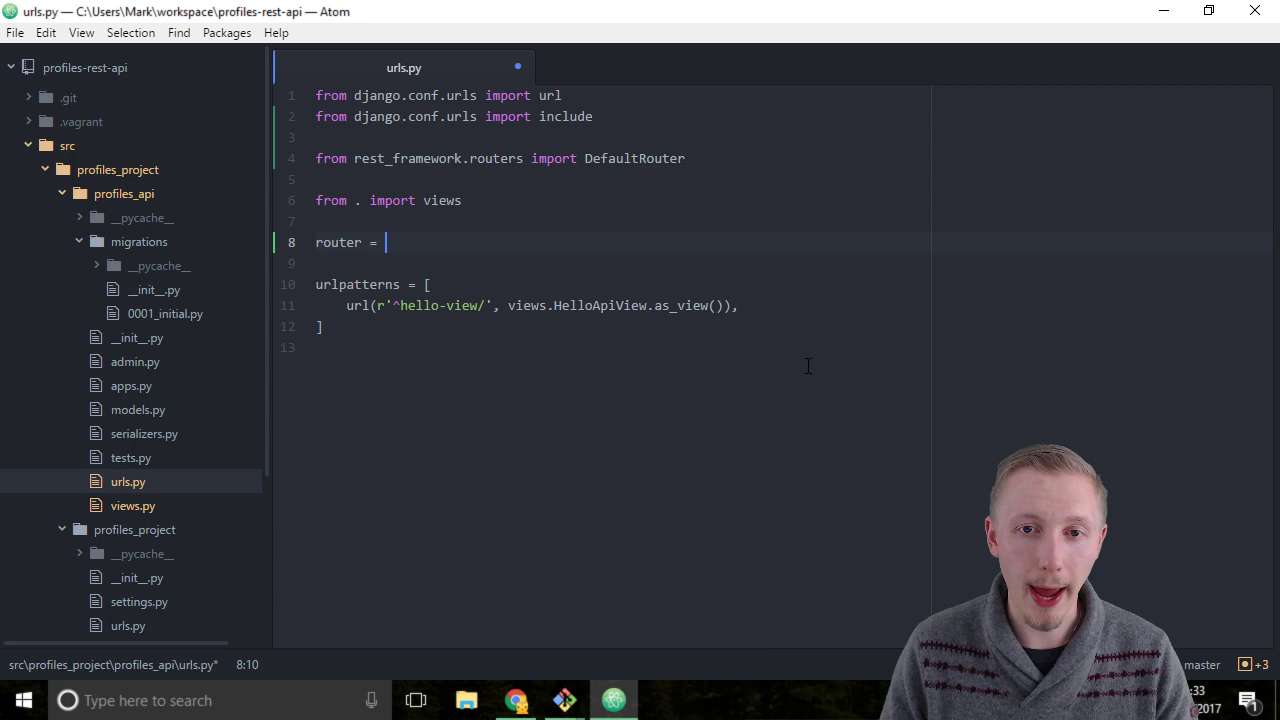
text(DefaultRouter()
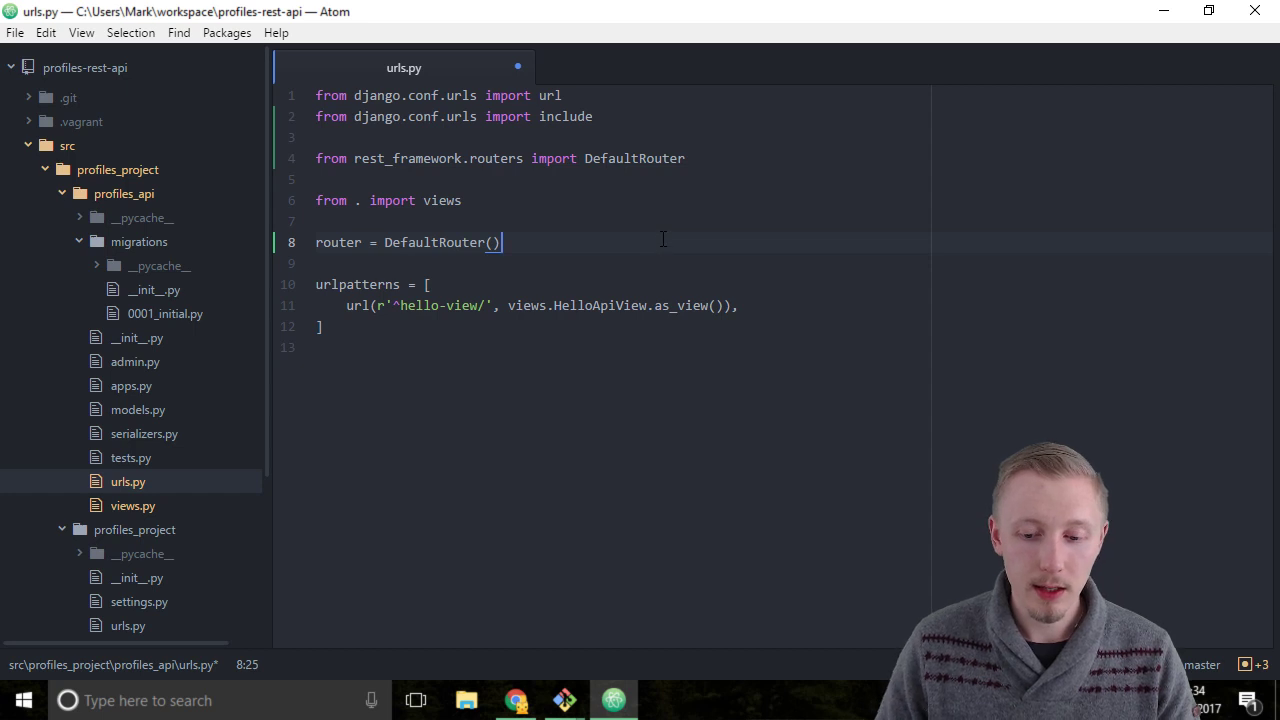
key(Enter)
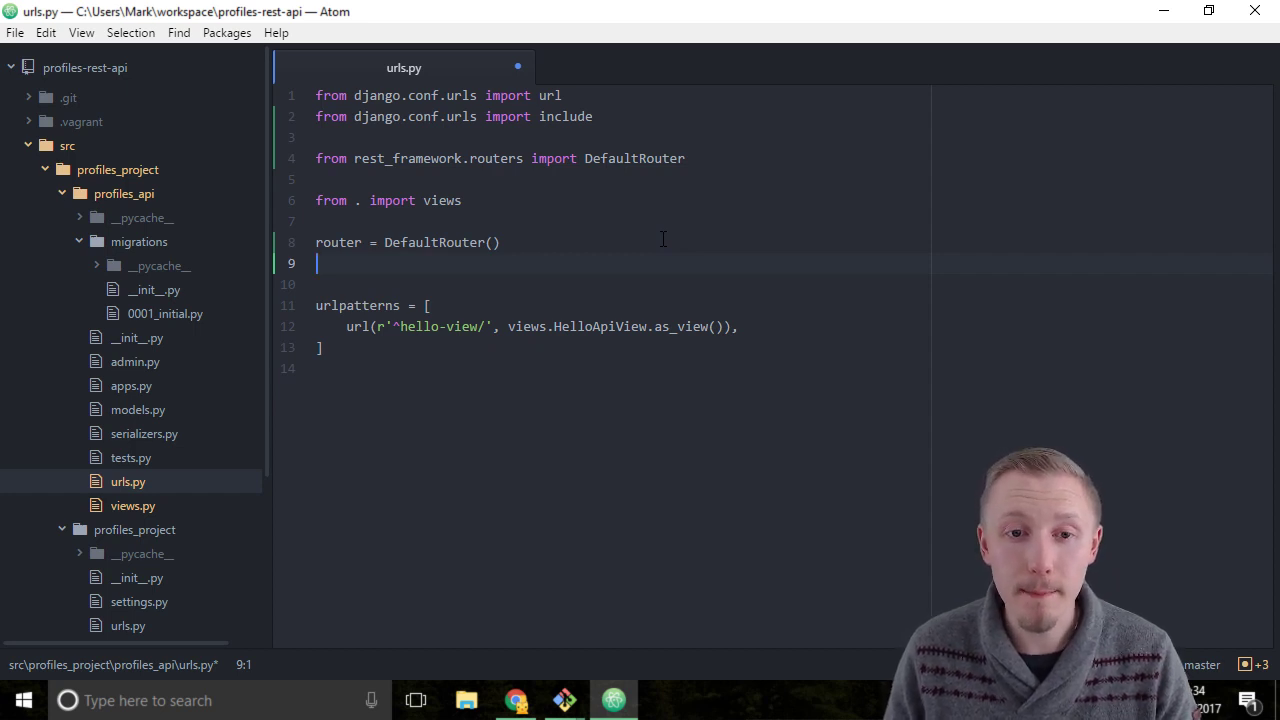
- Write router.register('hello-viewset', views.HelloViewSet, base_name='hello-viewset')
text(router.register(')
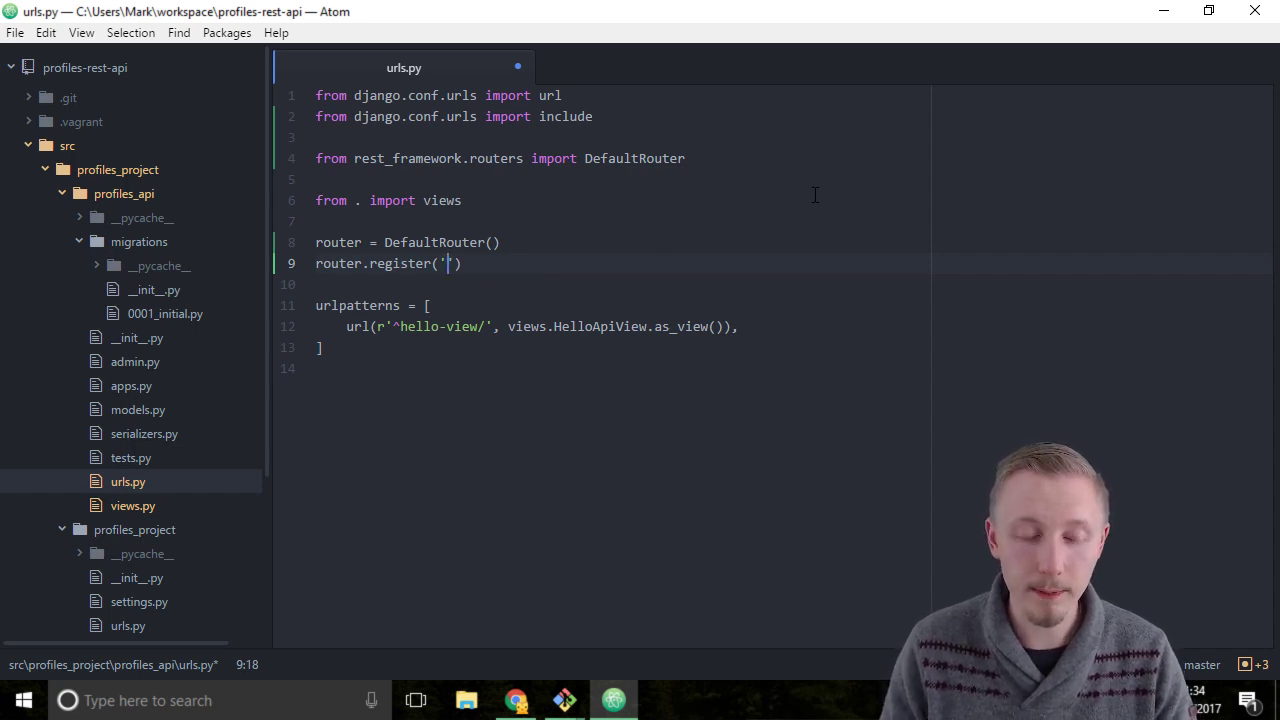
text(hello)
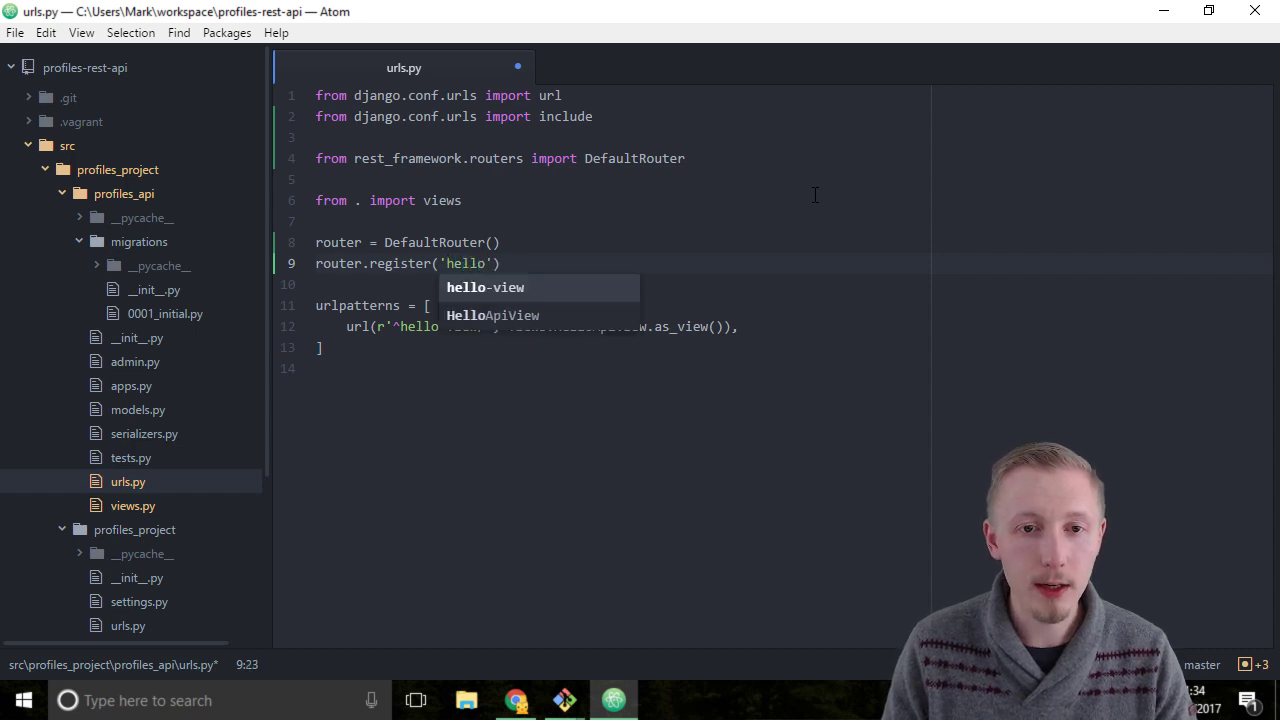
text(-viewset)
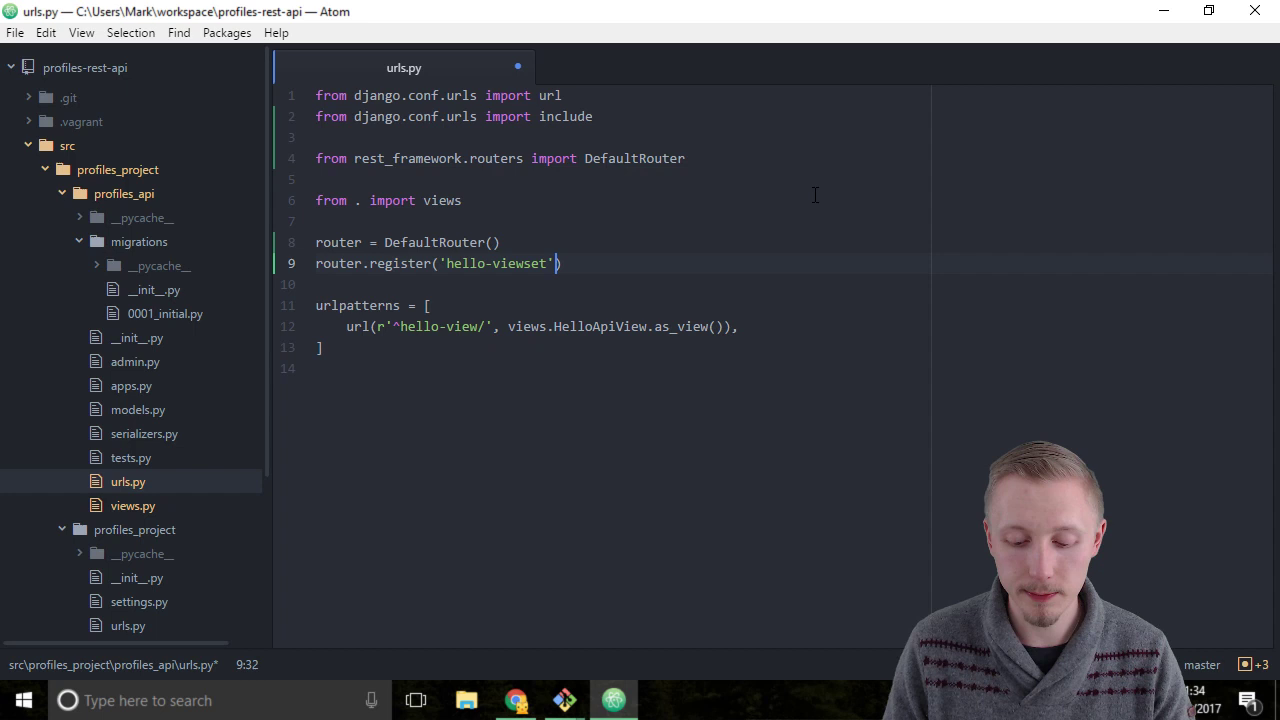
text(,)
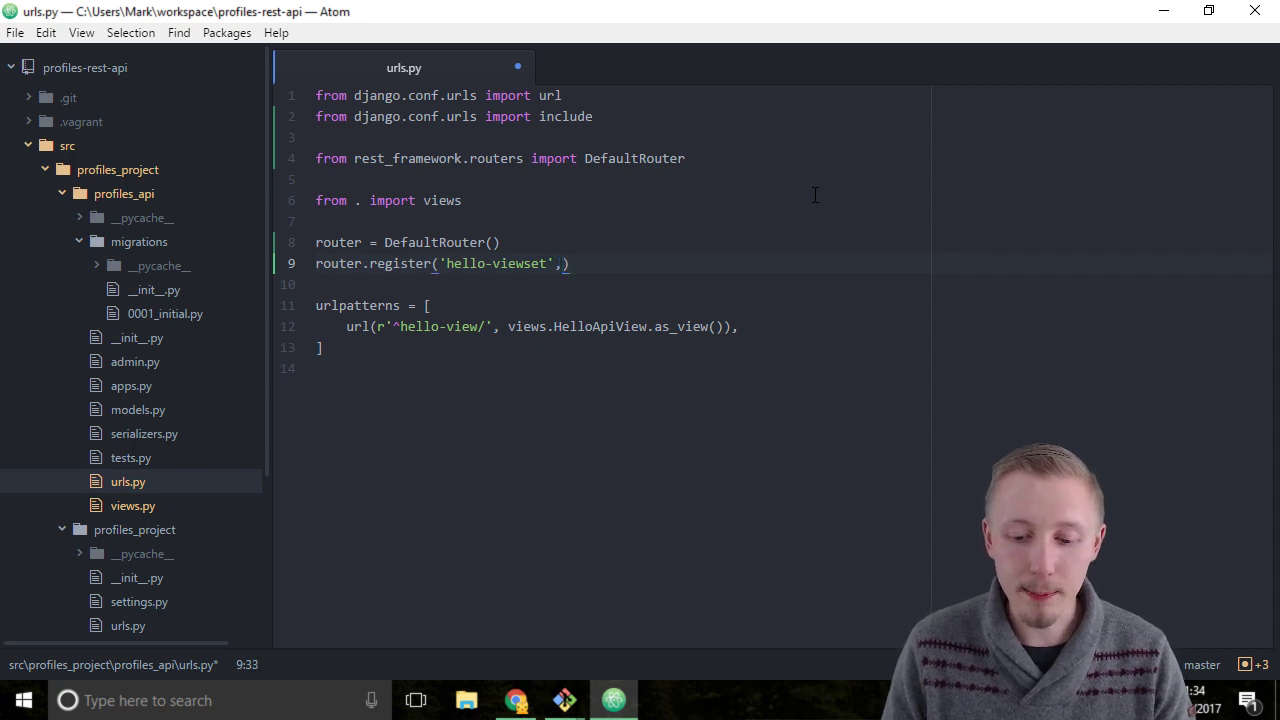
text(" ")
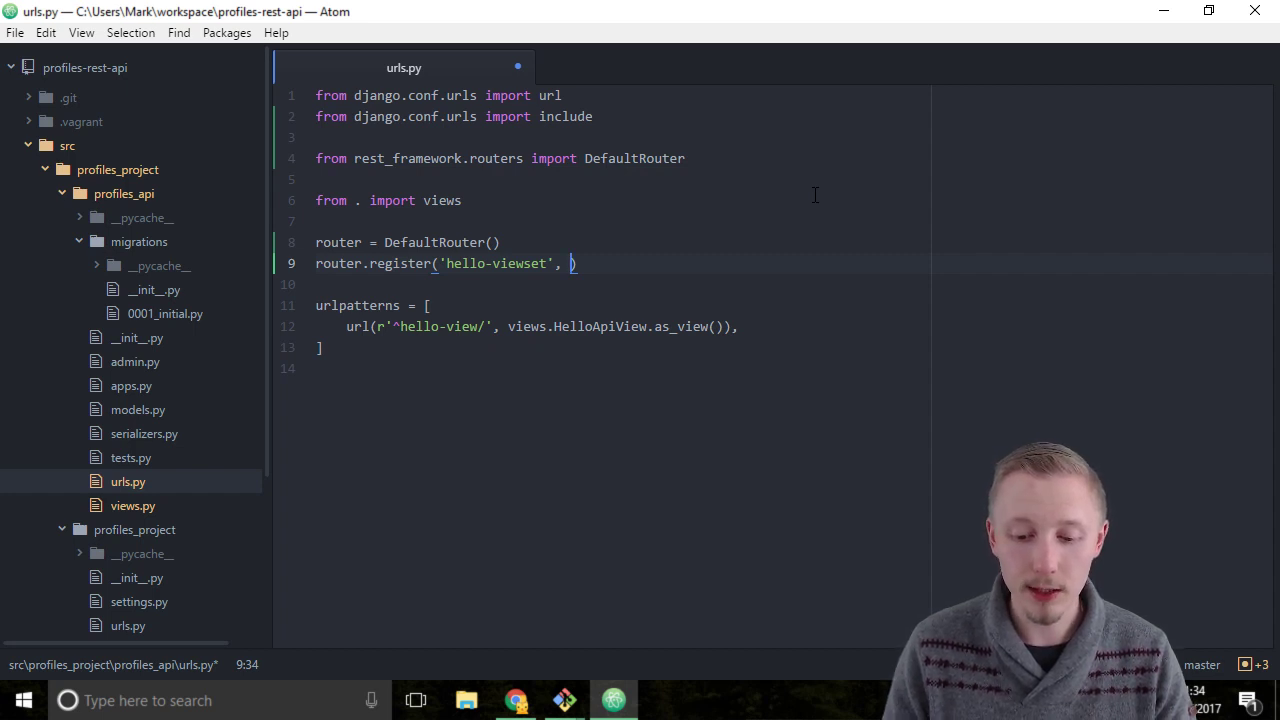
text(views.)
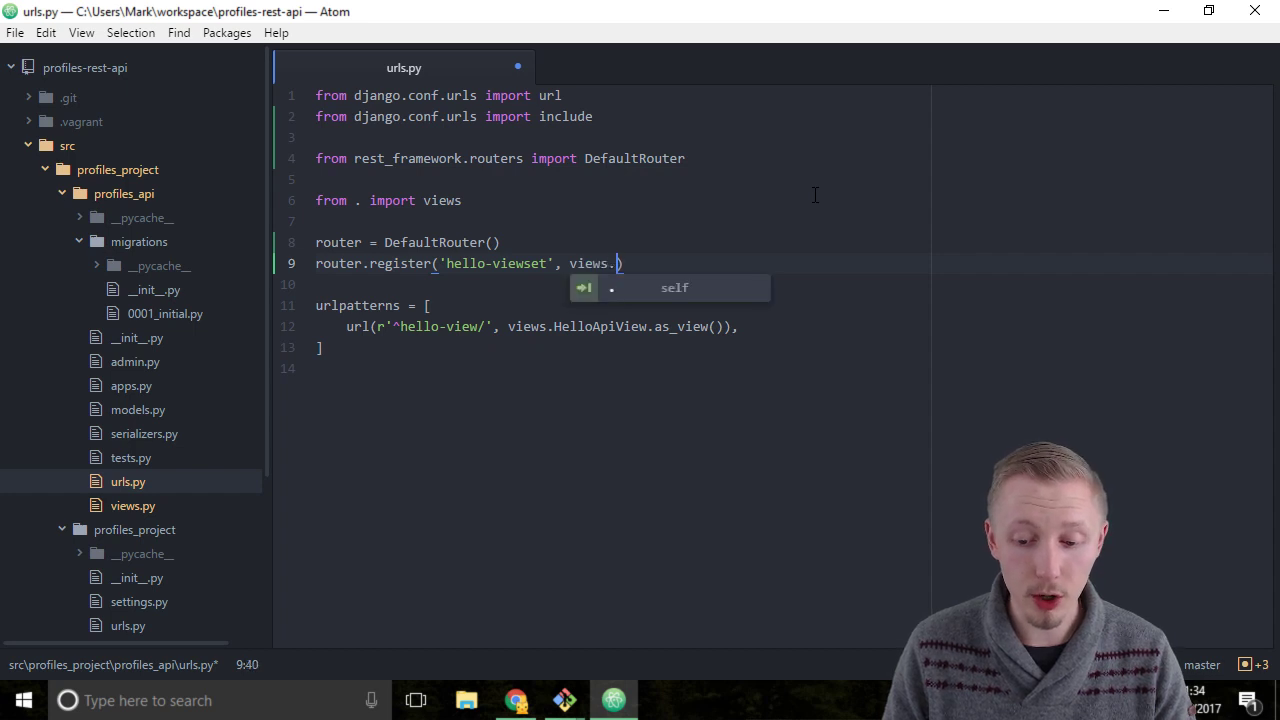
text(HelloViewSet,)
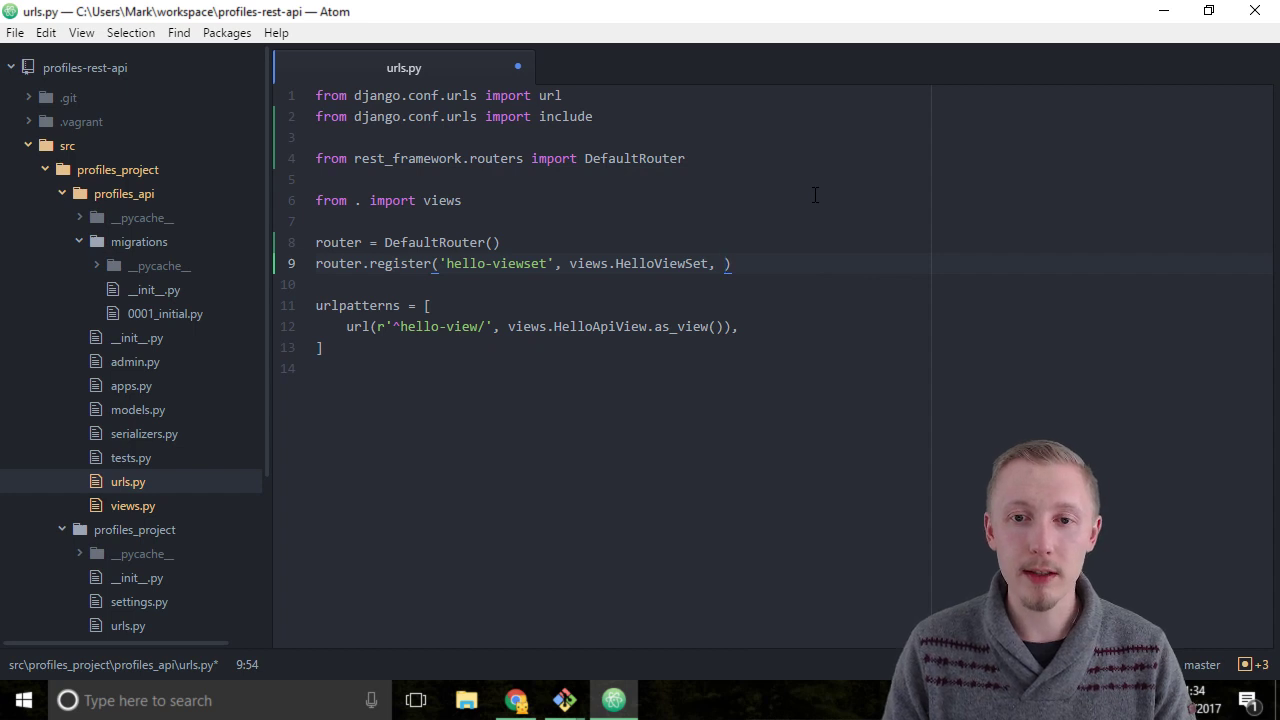
text(base_name=')
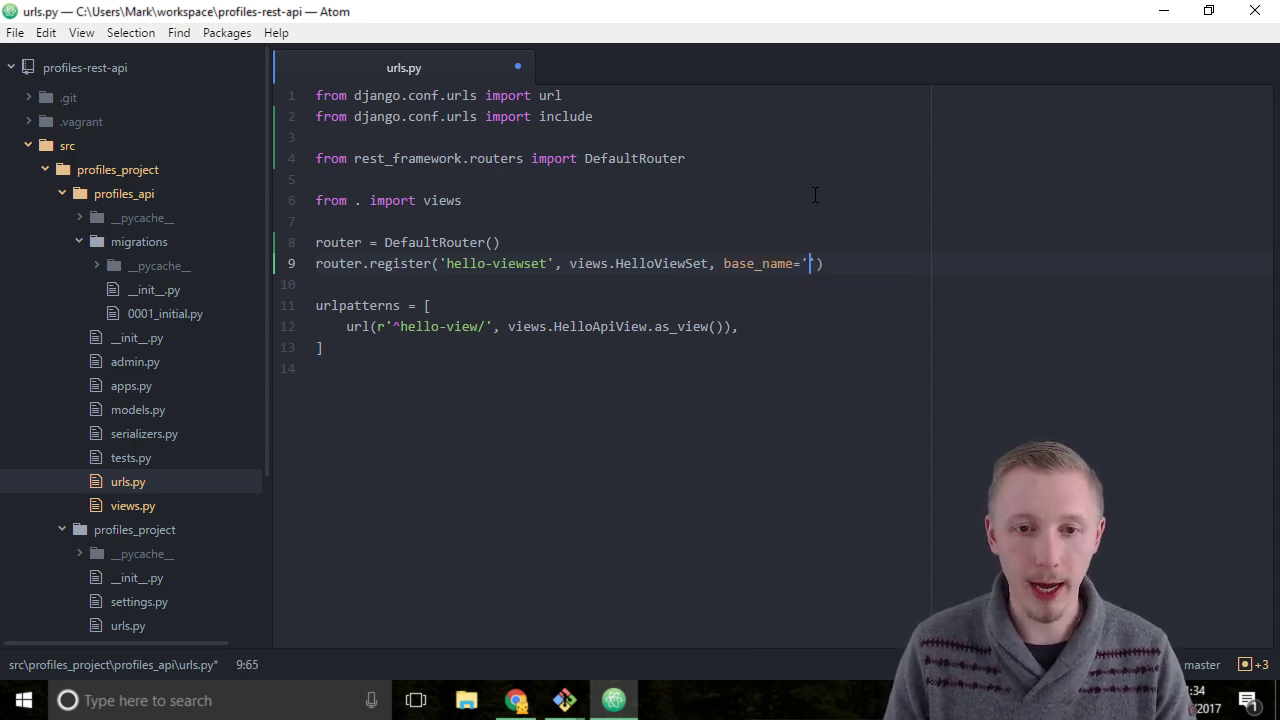
text(hell)
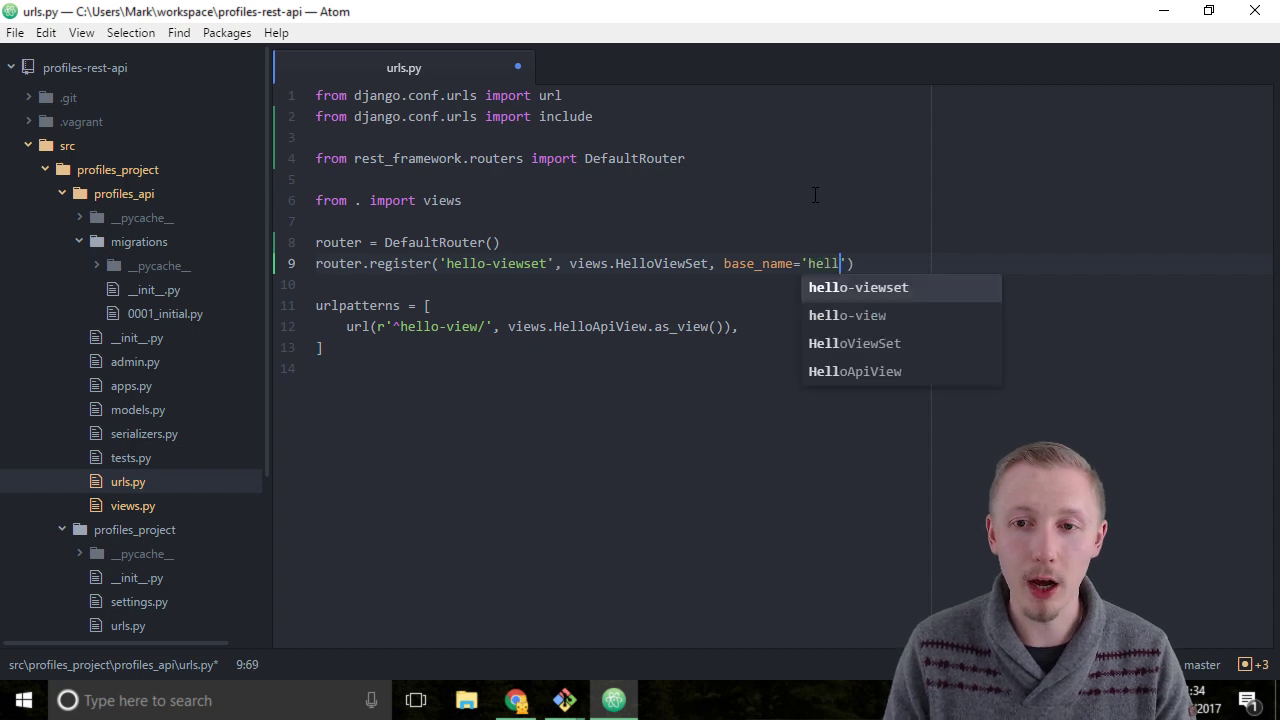
text(o-viewset)
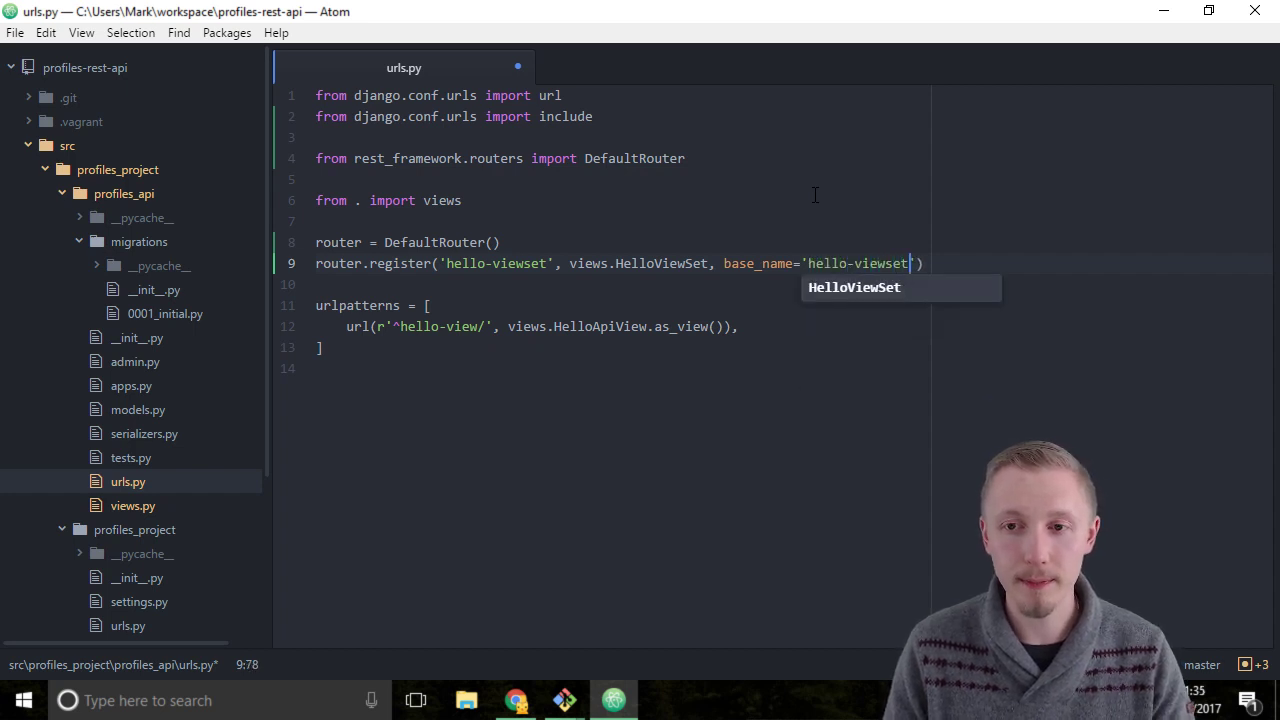
click(678, 326)
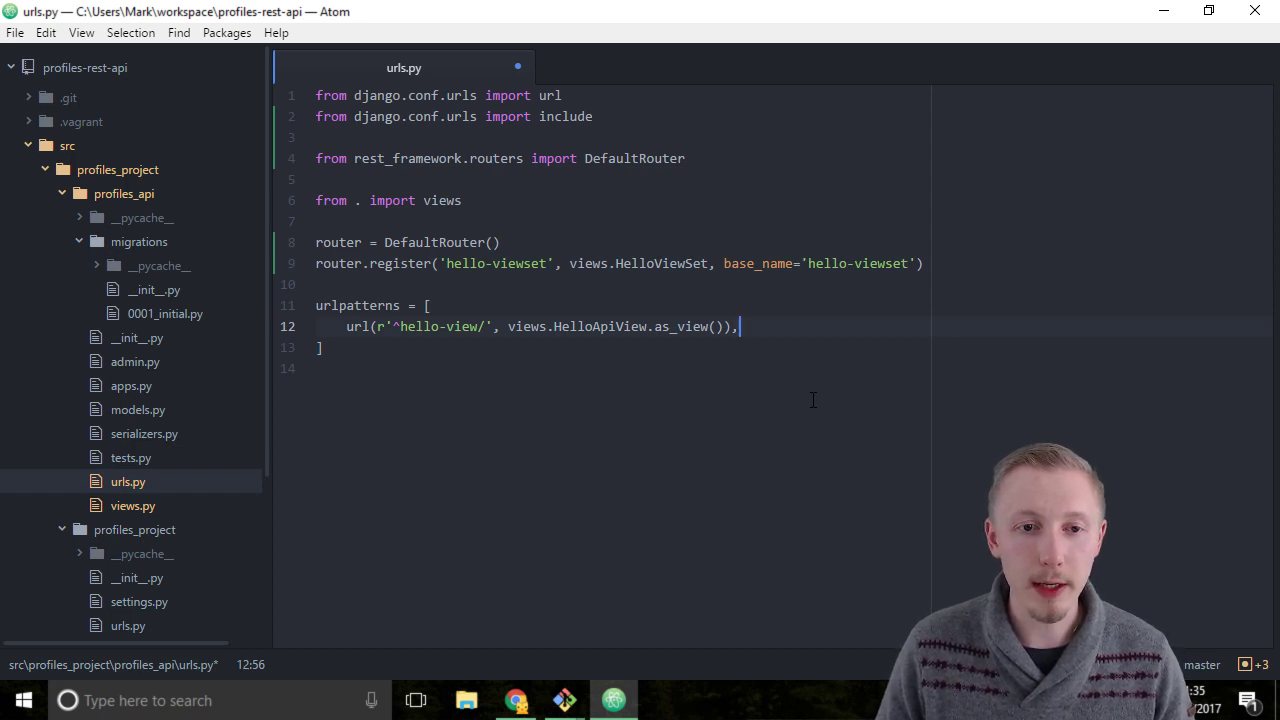
- Add url(r'', include(router.urls)) to urlpatterns after the hello-view entry
key(Enter)
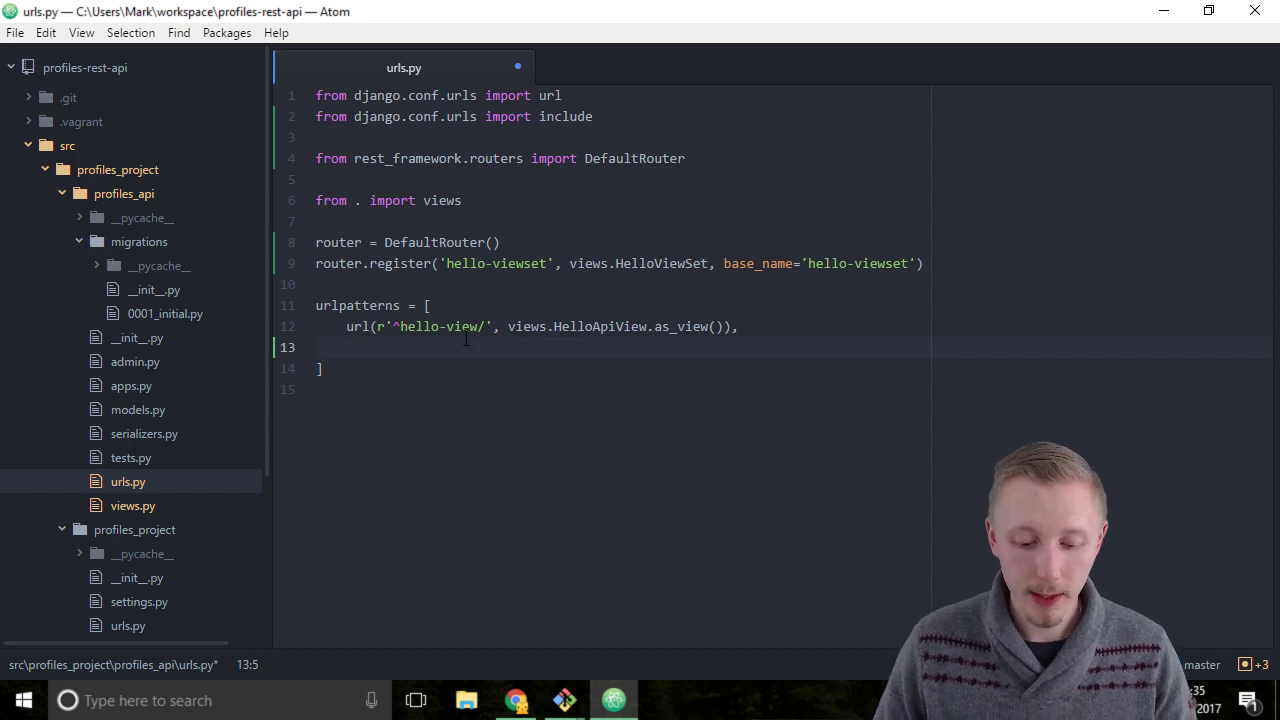
text(url)
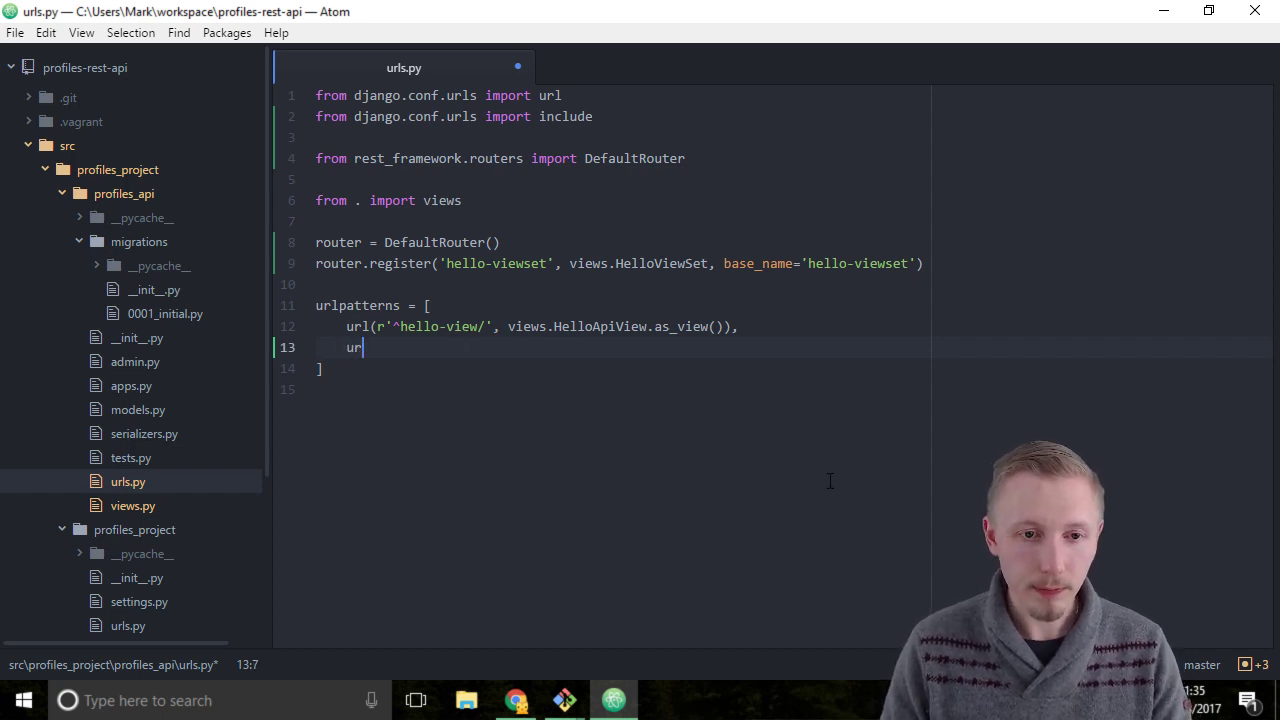
text(l(r))
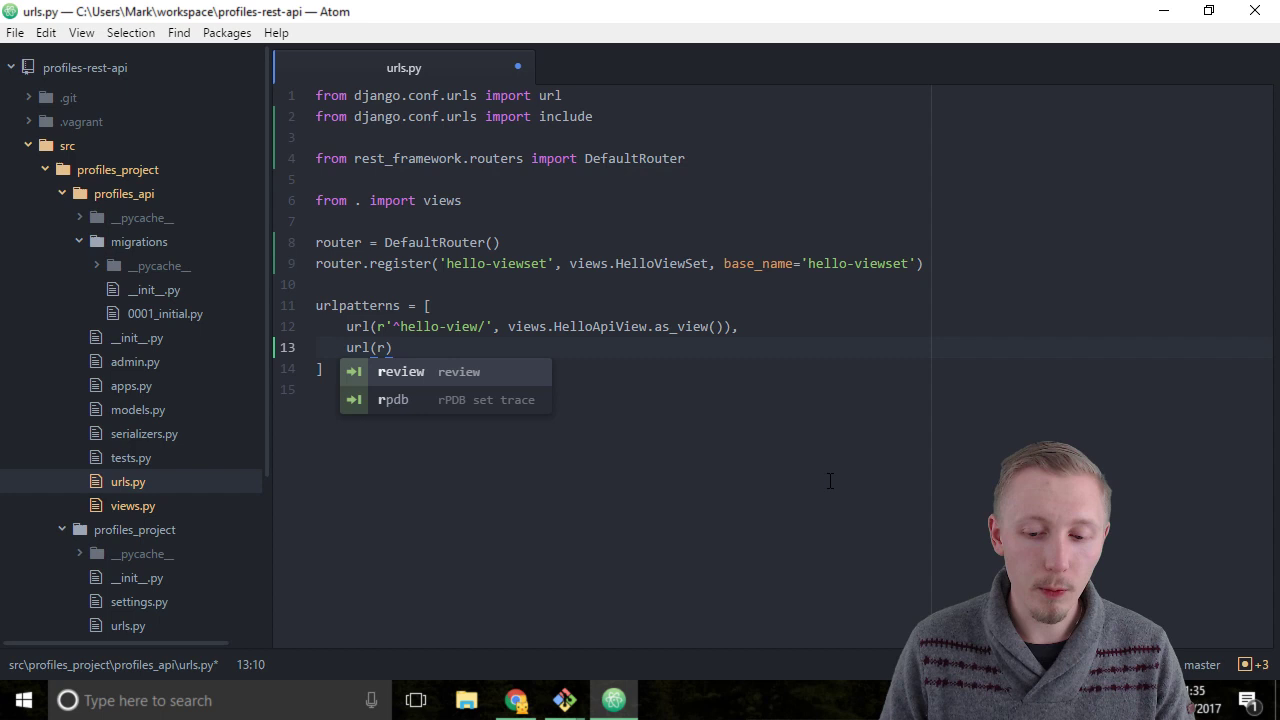
text(''')
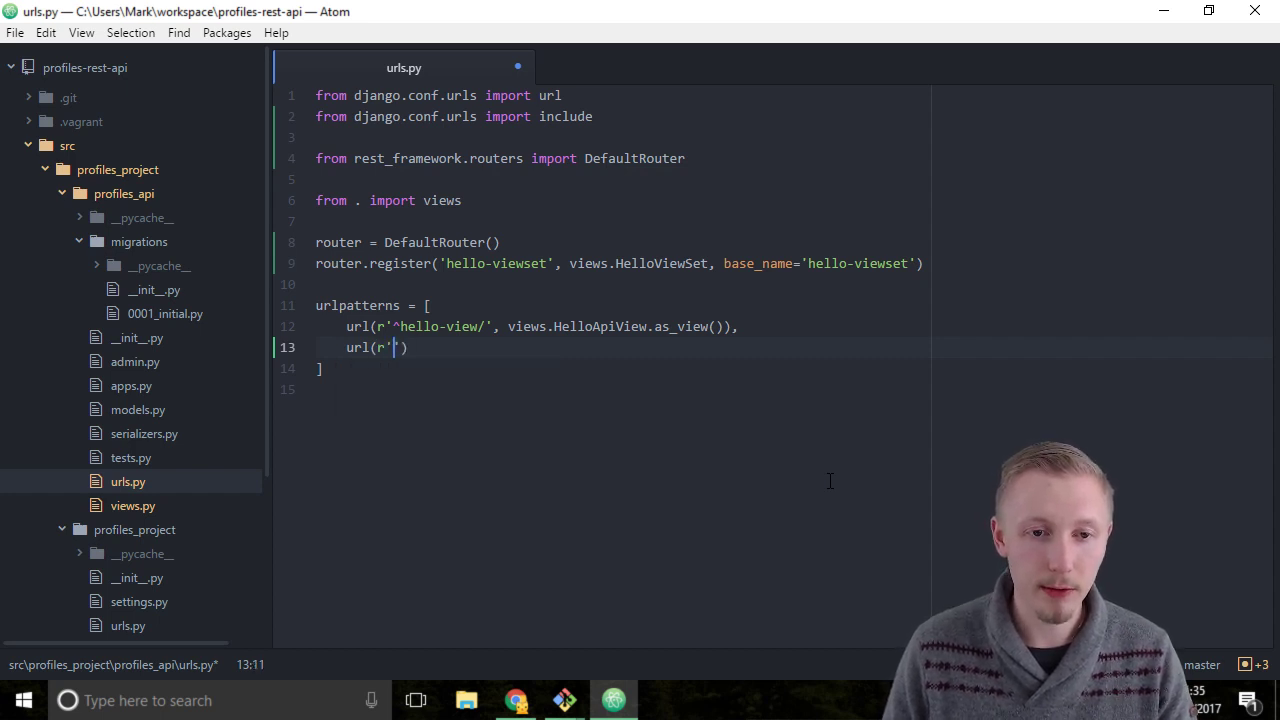
text(')
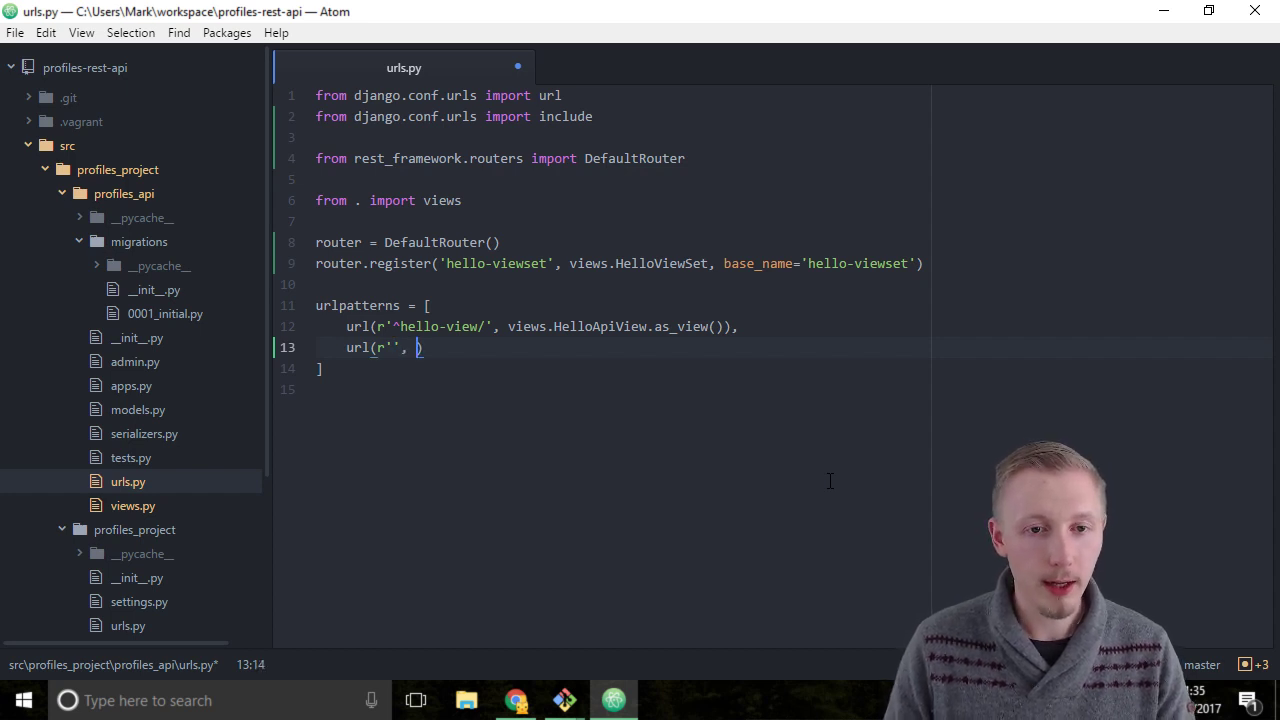
text(include())
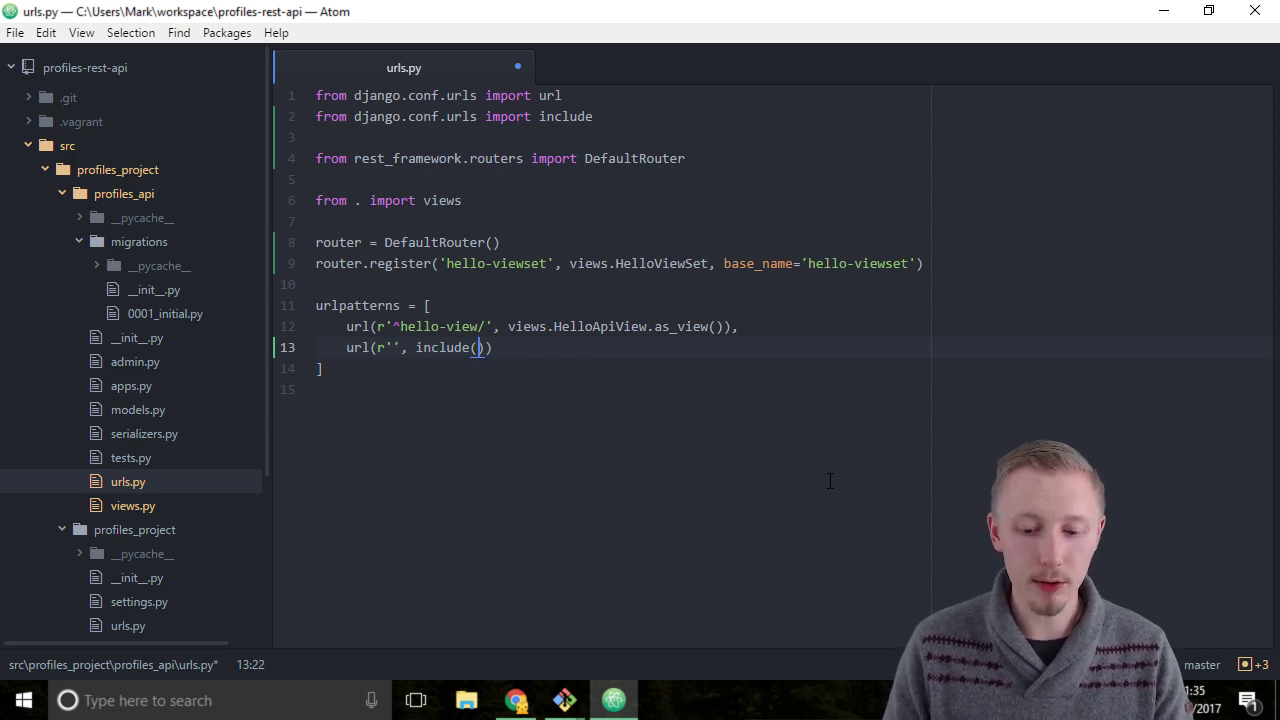
text(router)
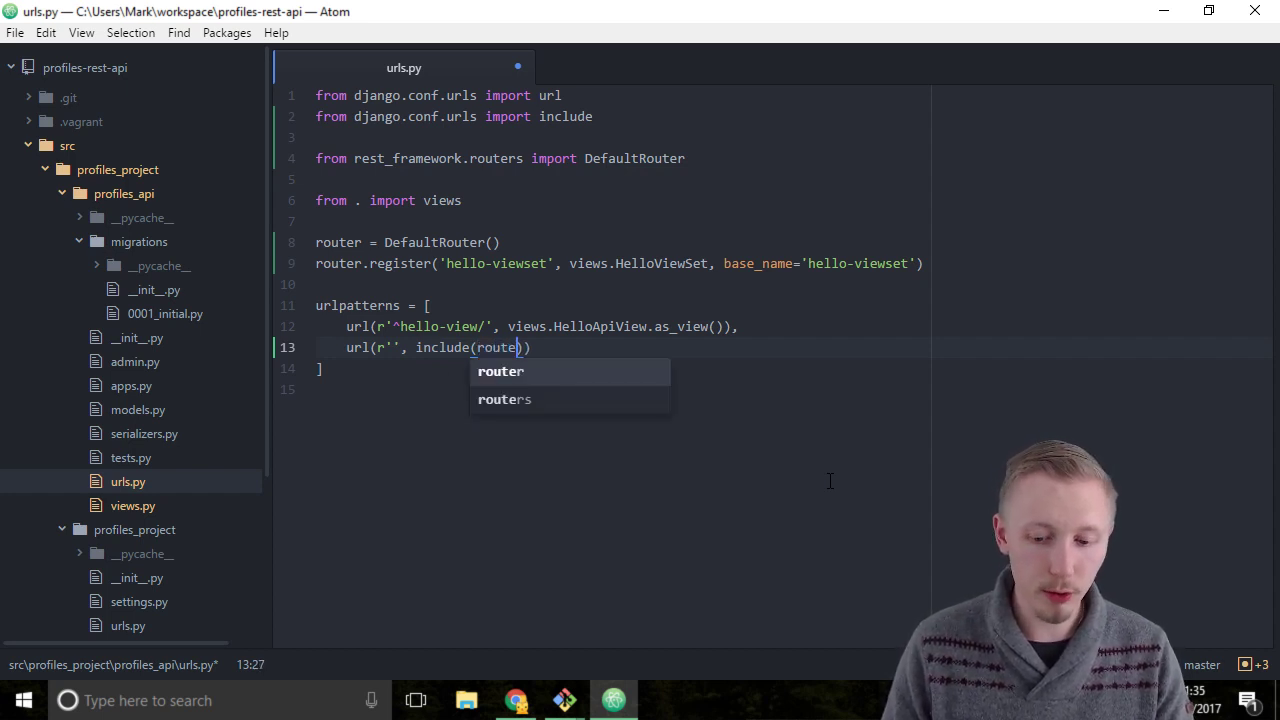
text(.urls)
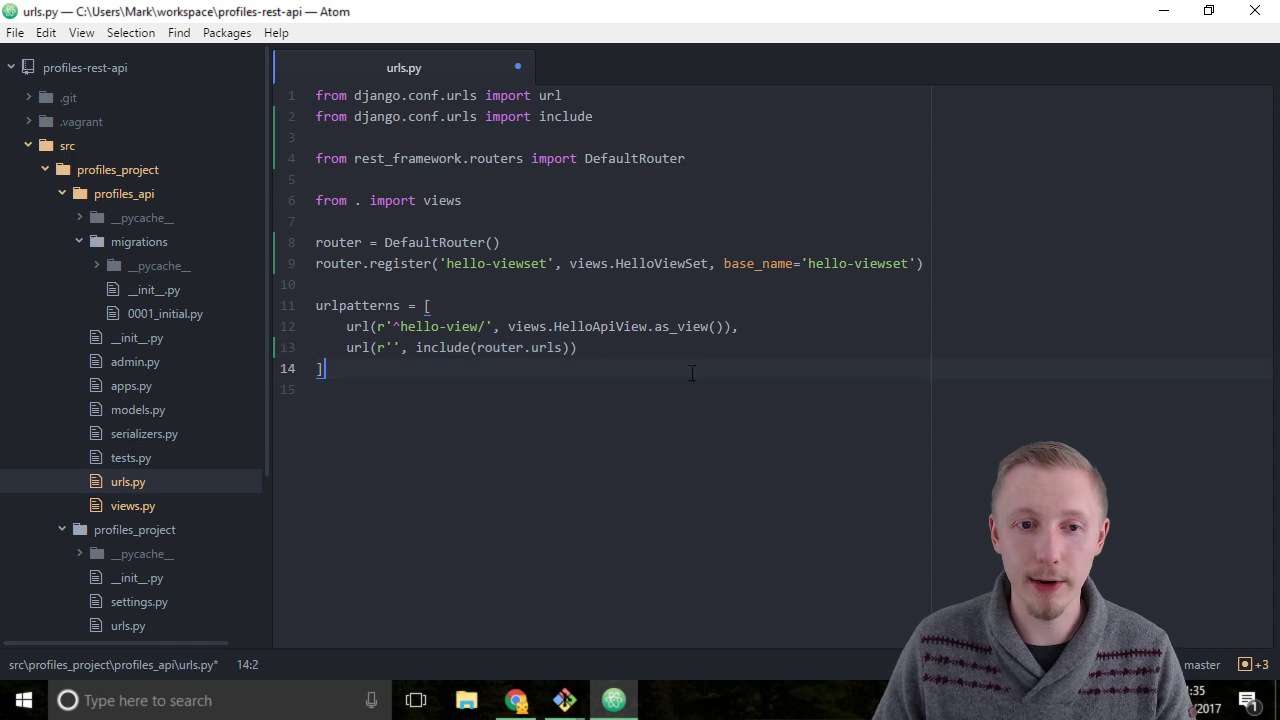
click(399, 347)
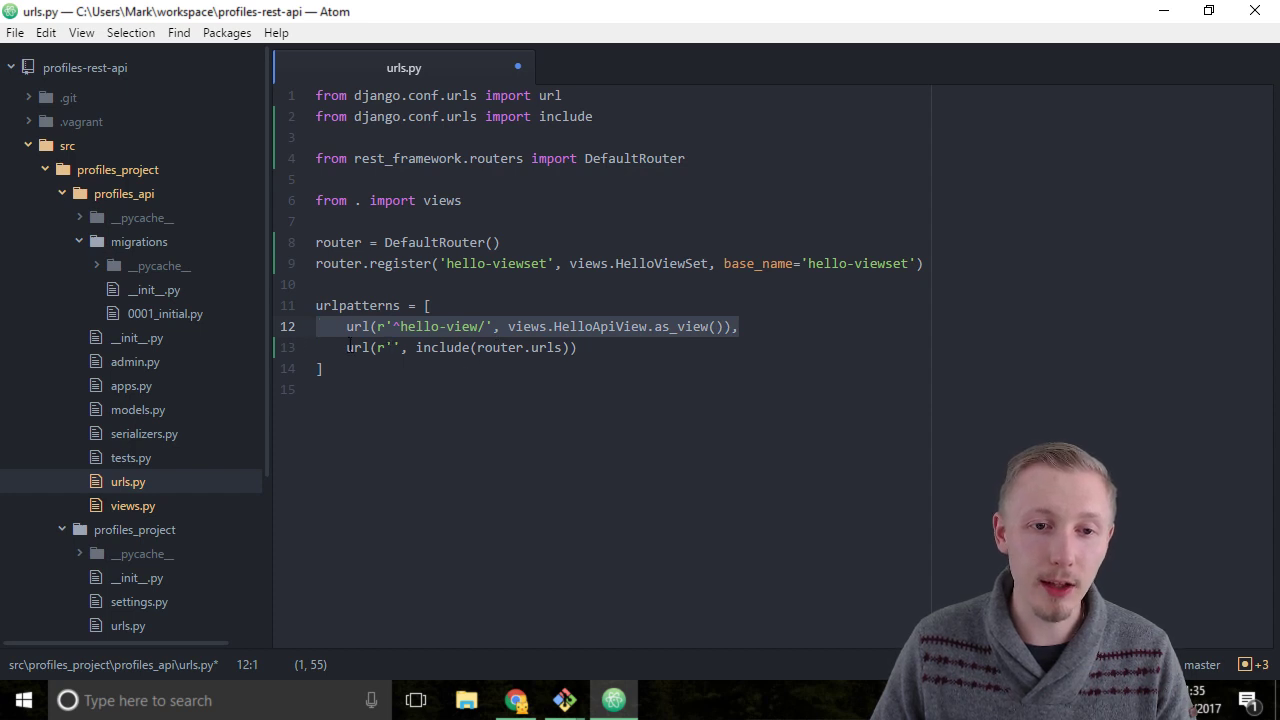
click(475, 347)
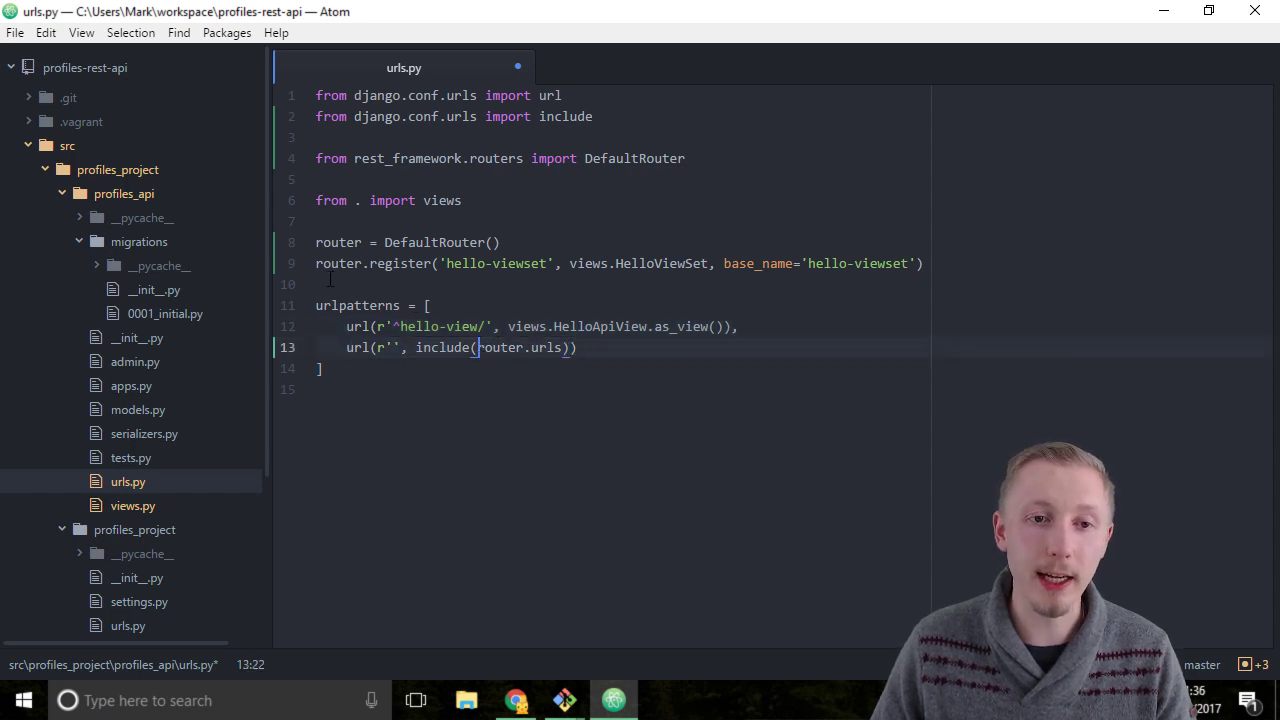